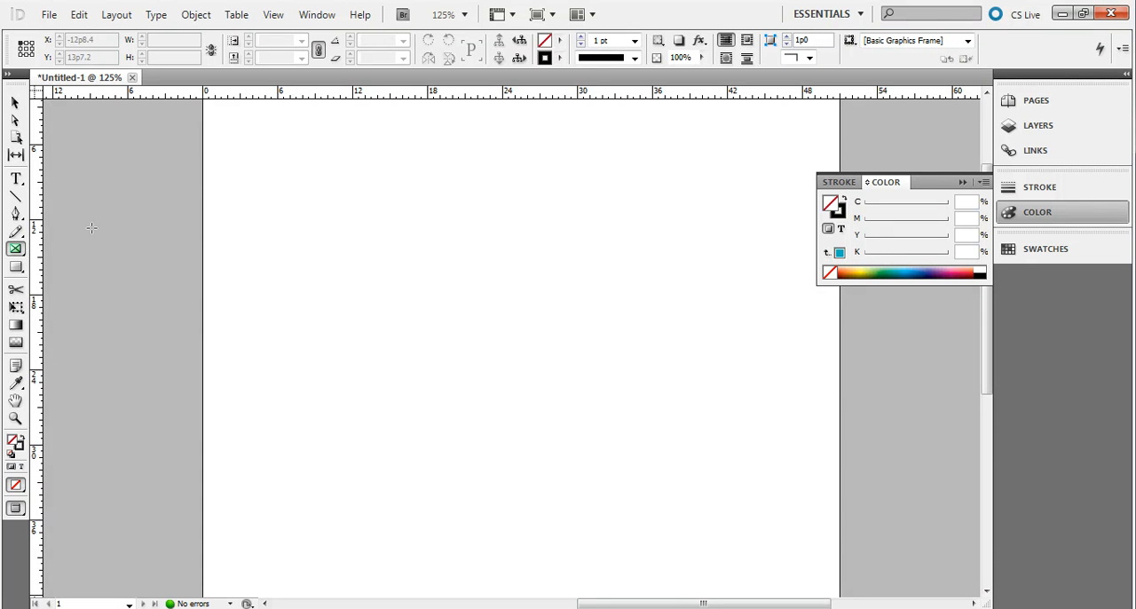
{"action": "mouse_move", "coordinate": [402, 278]}
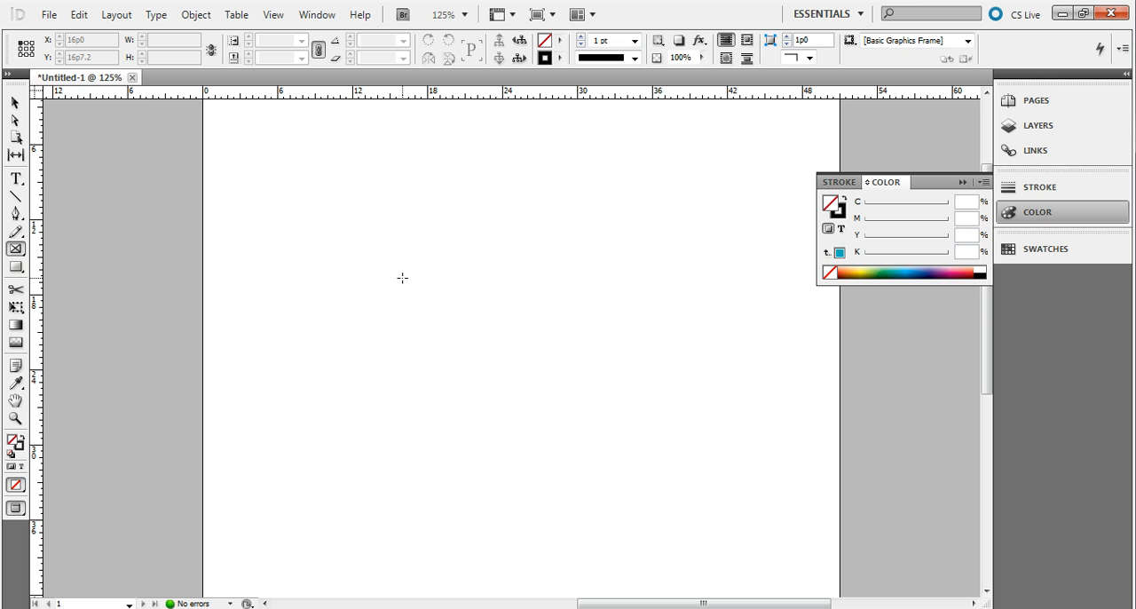
{"action": "mouse_move", "coordinate": [389, 212]}
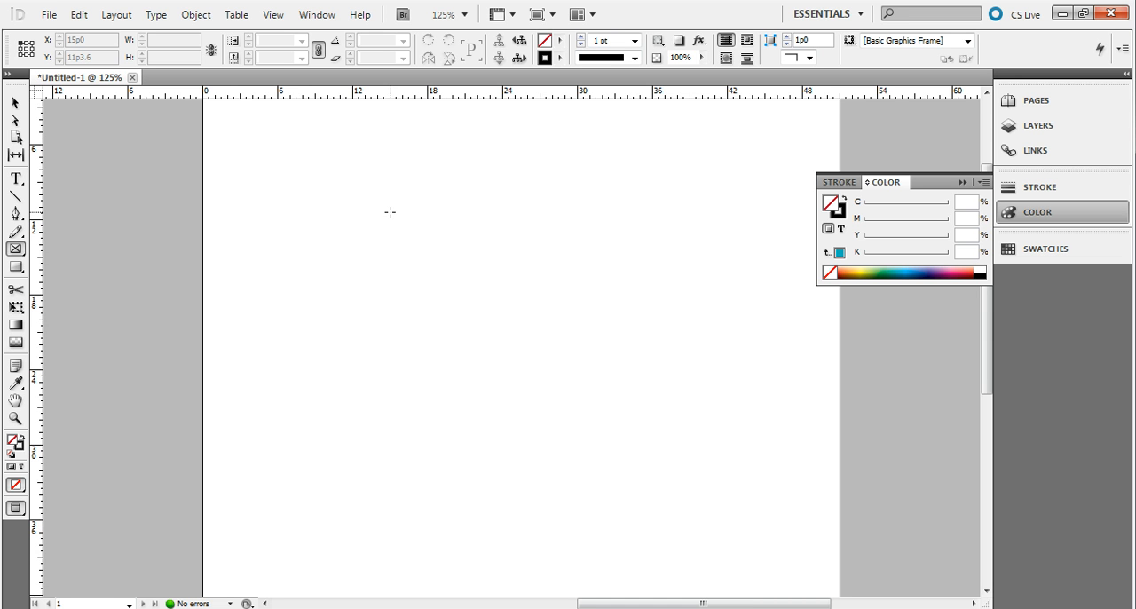
{"action": "mouse_move", "coordinate": [380, 225]}
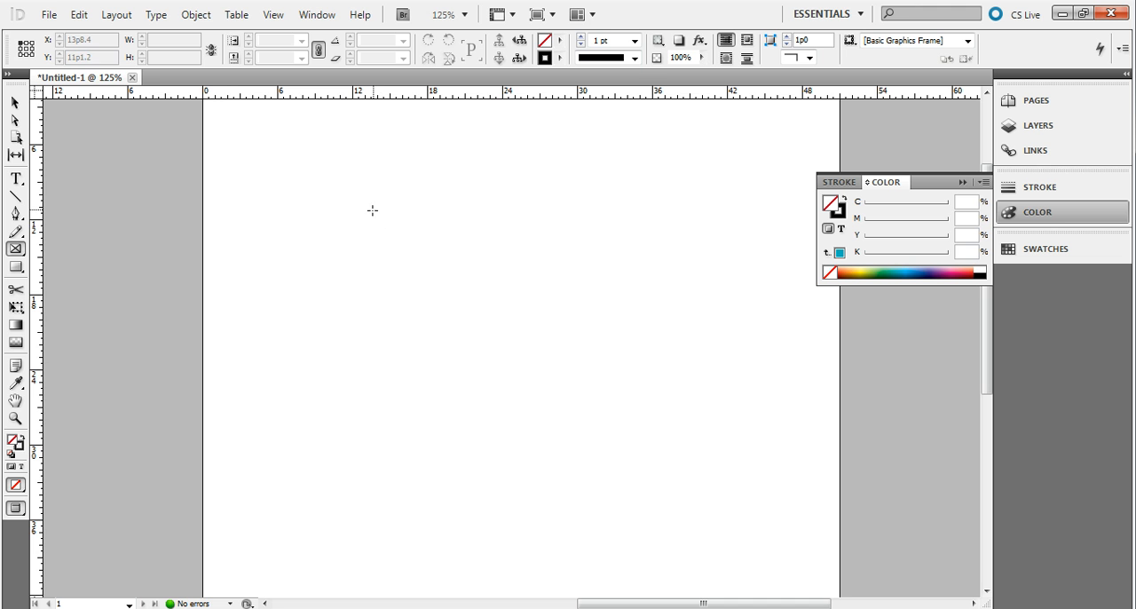
{"action": "mouse_move", "coordinate": [372, 225]}
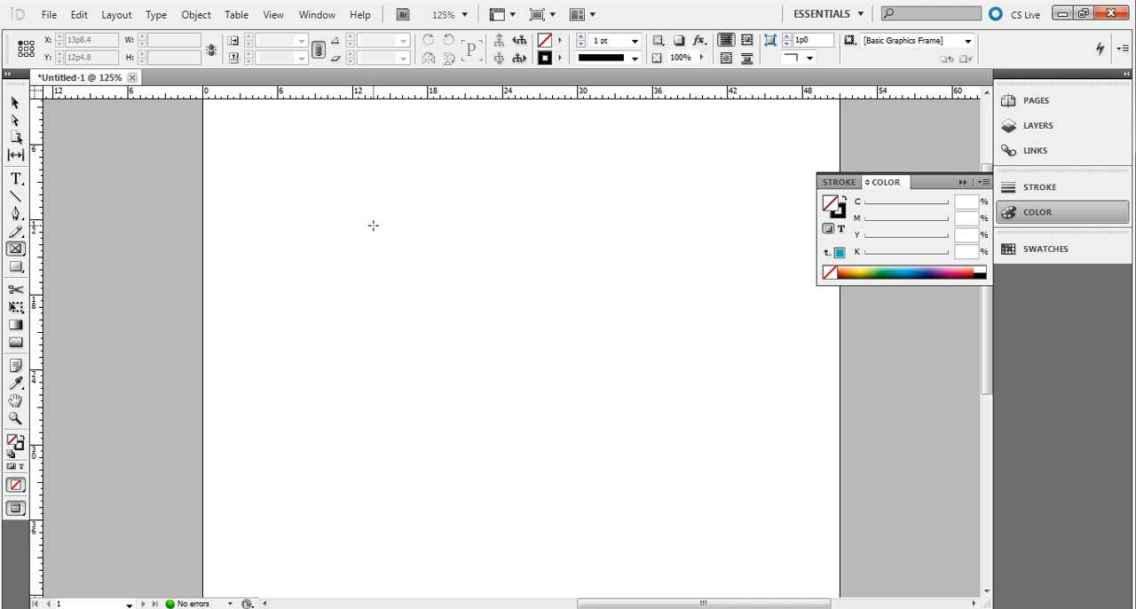
- Draw a square frame near the top-centre and give it a 3 pt black outline
{"action": "left_click_drag", "start_coordinate": [373, 226], "coordinate": [577, 430]}
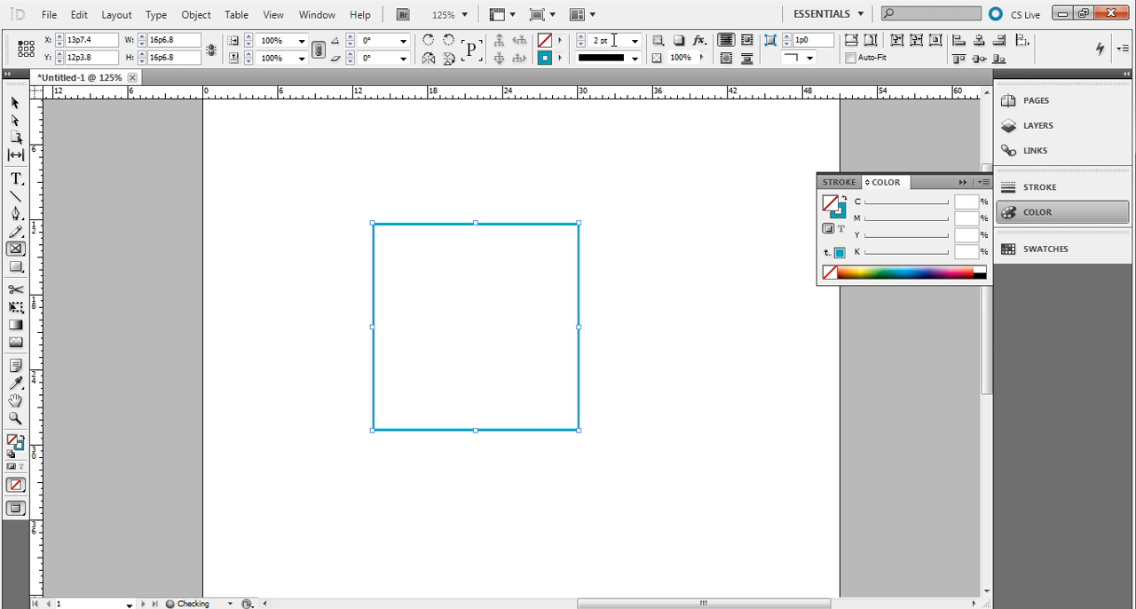
{"action": "left_click", "coordinate": [603, 39]}
{"action": "type", "text": "3"}
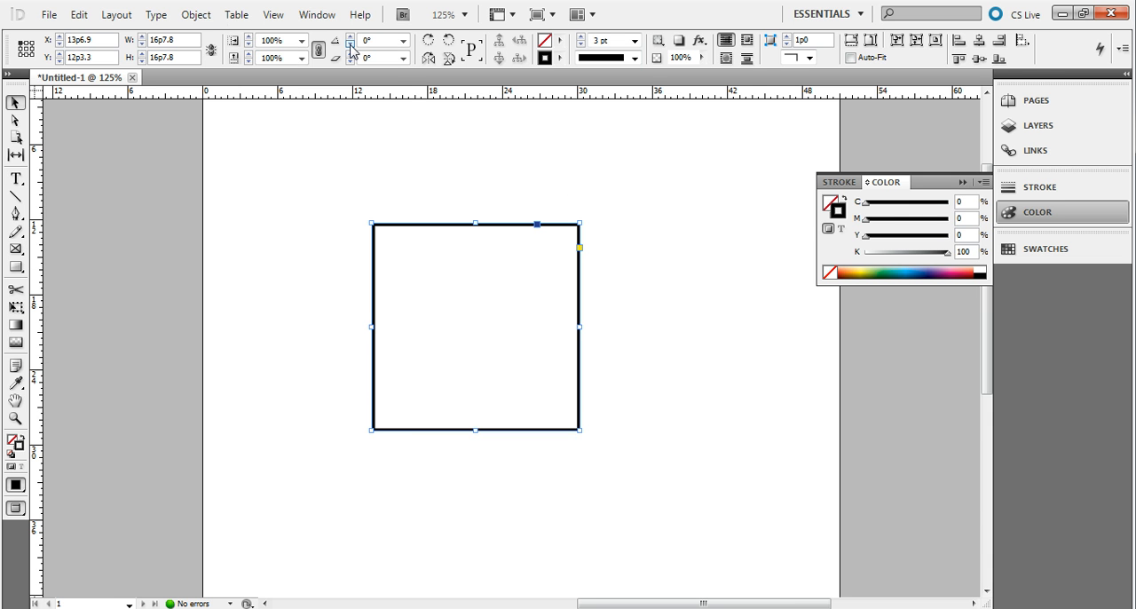
{"action": "left_click", "coordinate": [195, 14]}
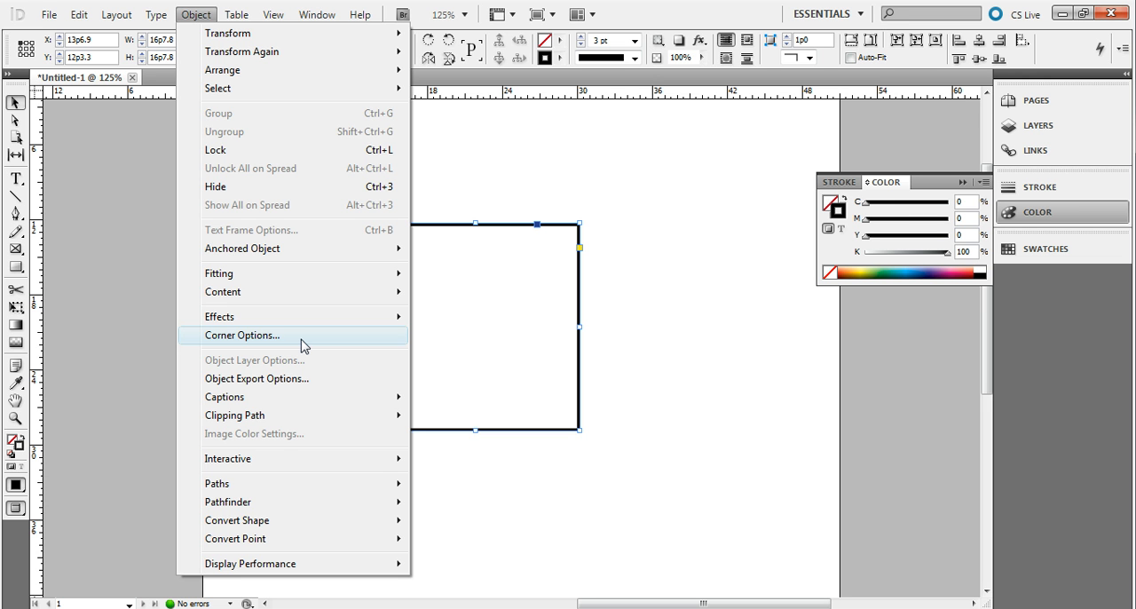
- Apply the Rounded corner shape at a 1p0 radius through Corner Options, then reselect the square
{"action": "left_click", "coordinate": [241, 334]}
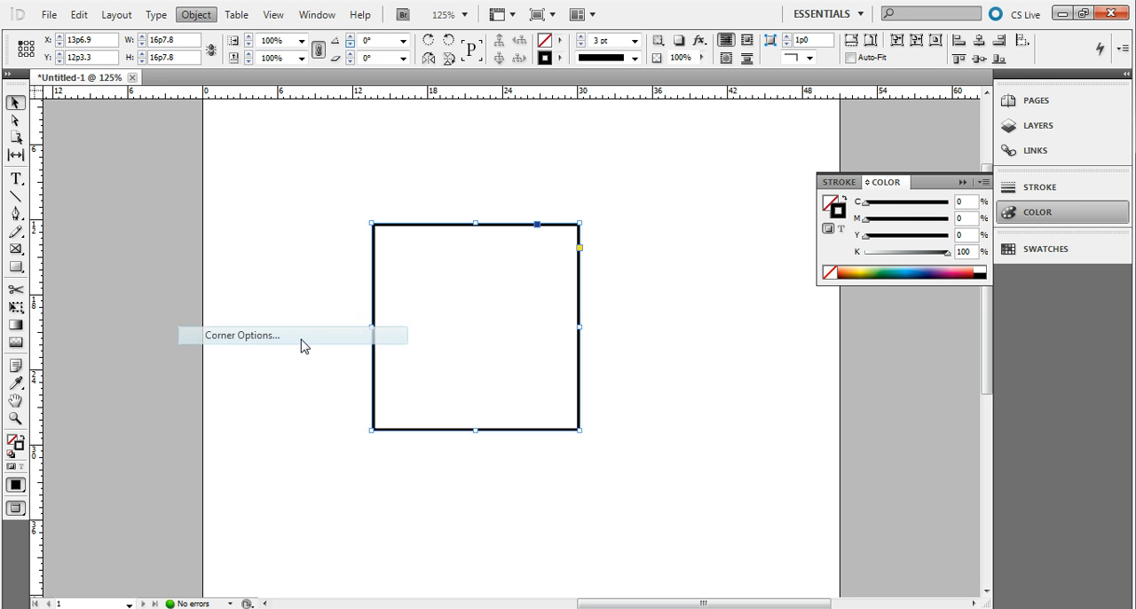
{"action": "left_click", "coordinate": [242, 335]}
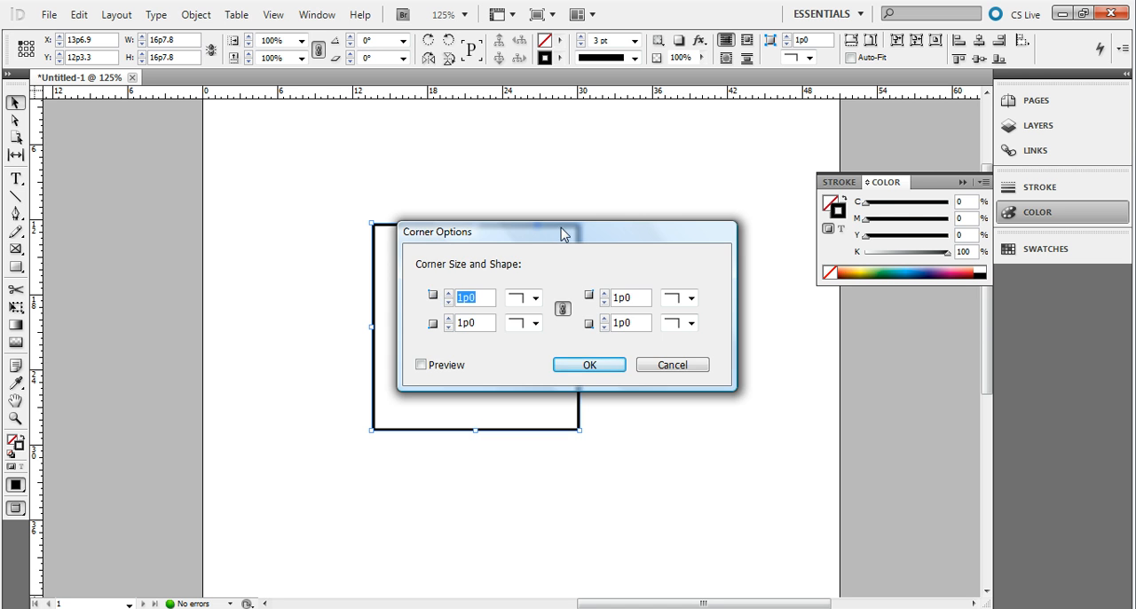
{"action": "left_click_drag", "start_coordinate": [561, 232], "coordinate": [731, 183]}
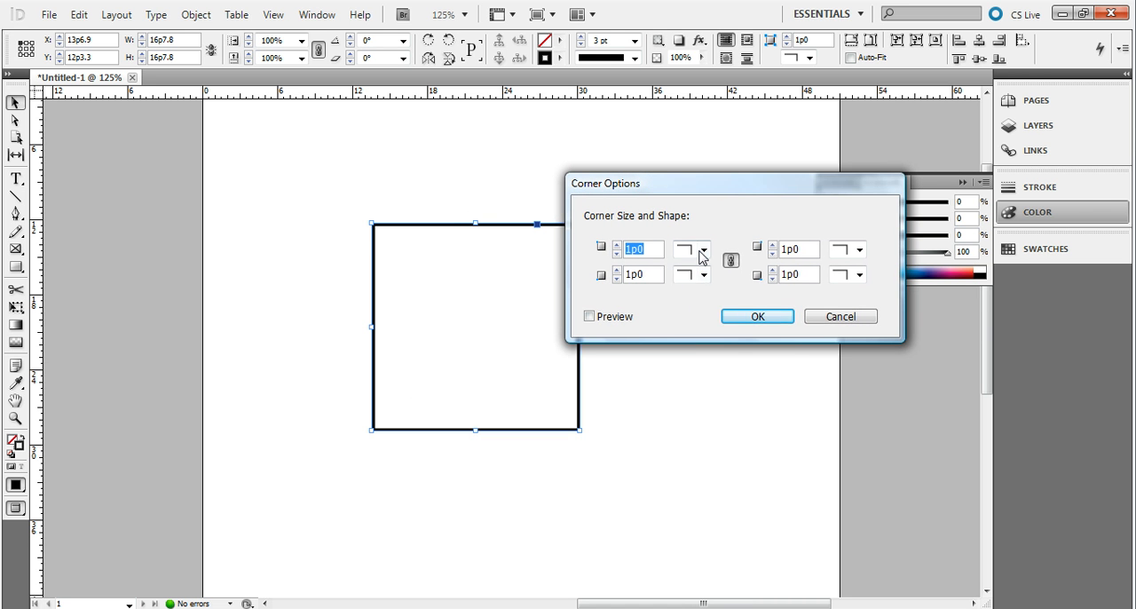
{"action": "left_click", "coordinate": [703, 249]}
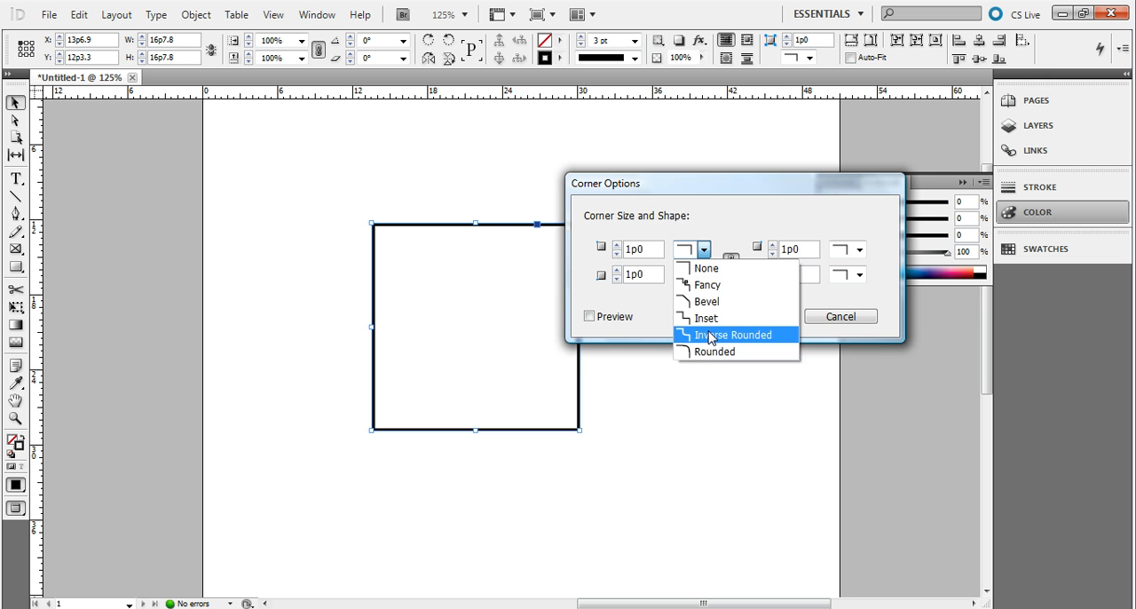
{"action": "left_click", "coordinate": [713, 352]}
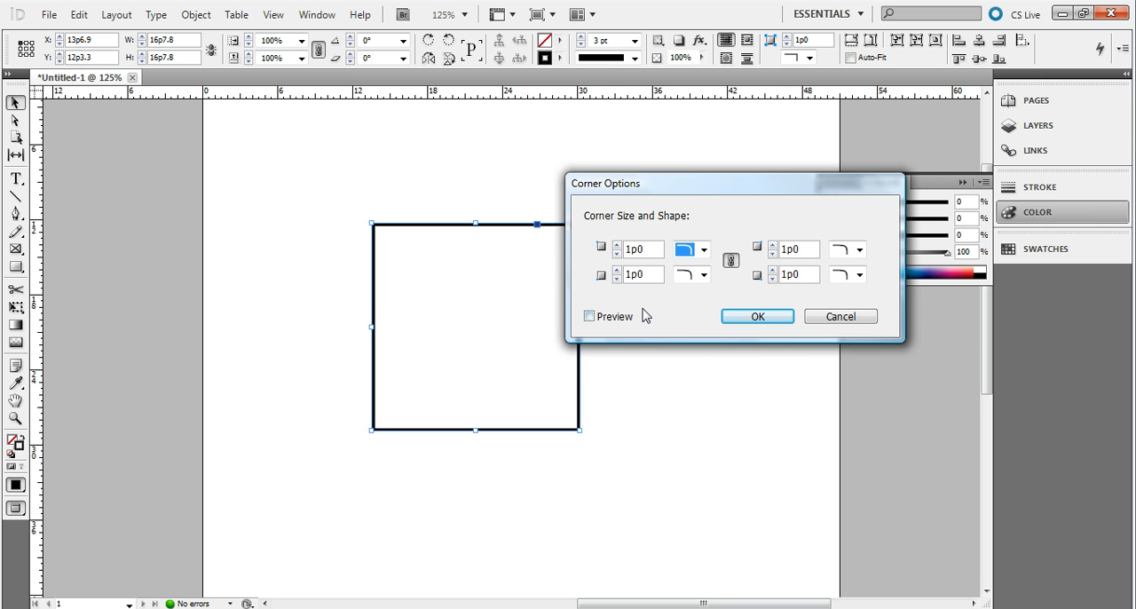
{"action": "left_click", "coordinate": [756, 316]}
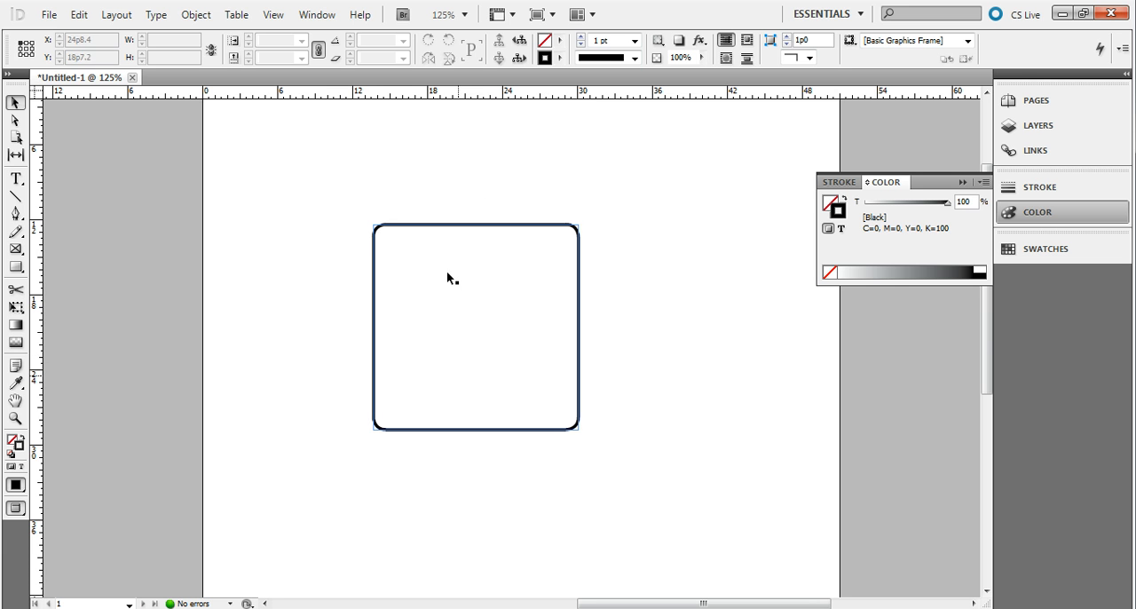
{"action": "left_click", "coordinate": [474, 328]}
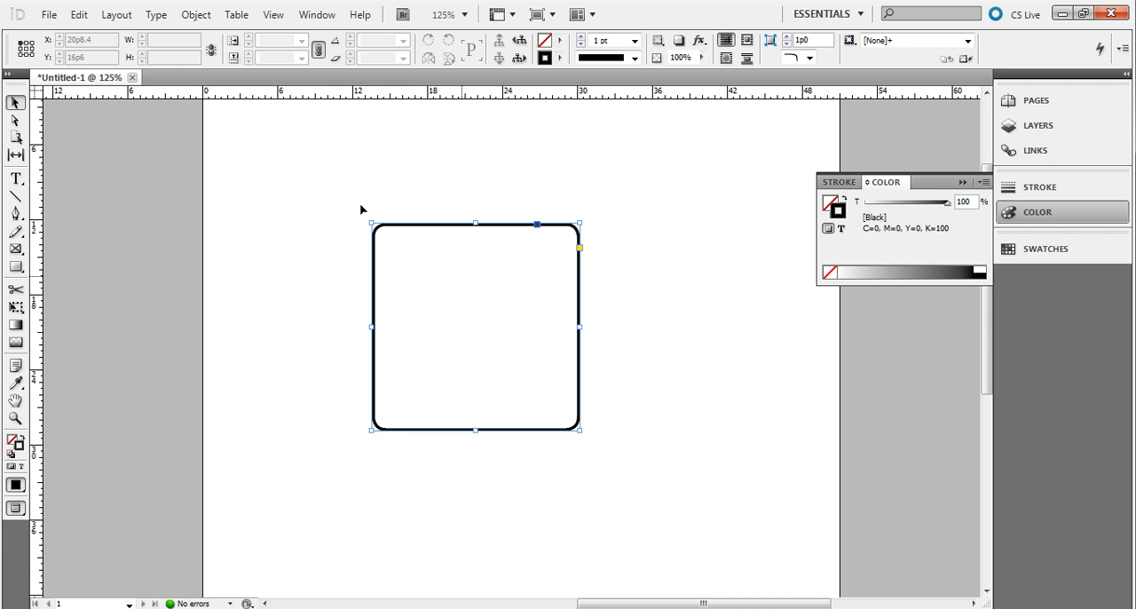
{"action": "left_click", "coordinate": [195, 14]}
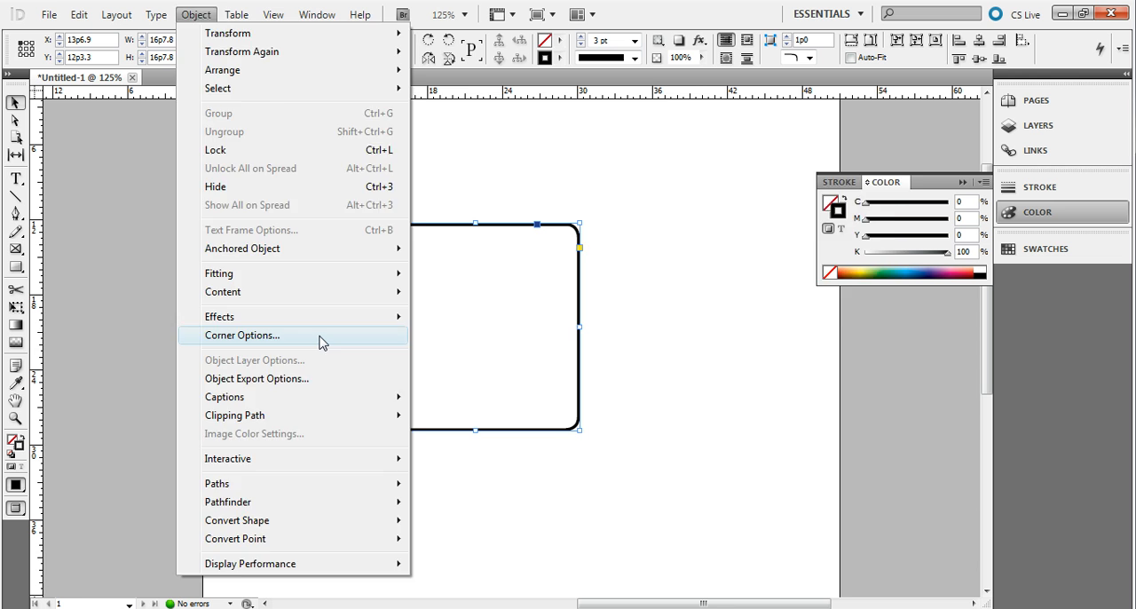
- Enlarge the corner radius to 3p0 and fill the rounded square with teal
{"action": "left_click", "coordinate": [241, 335]}
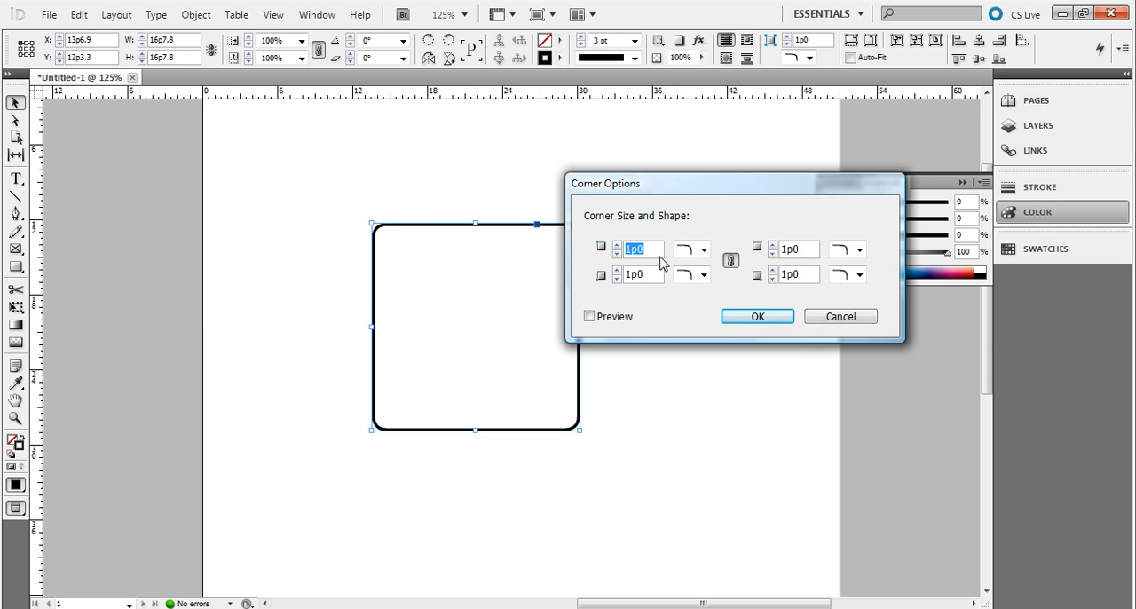
{"action": "type", "text": "1p5"}
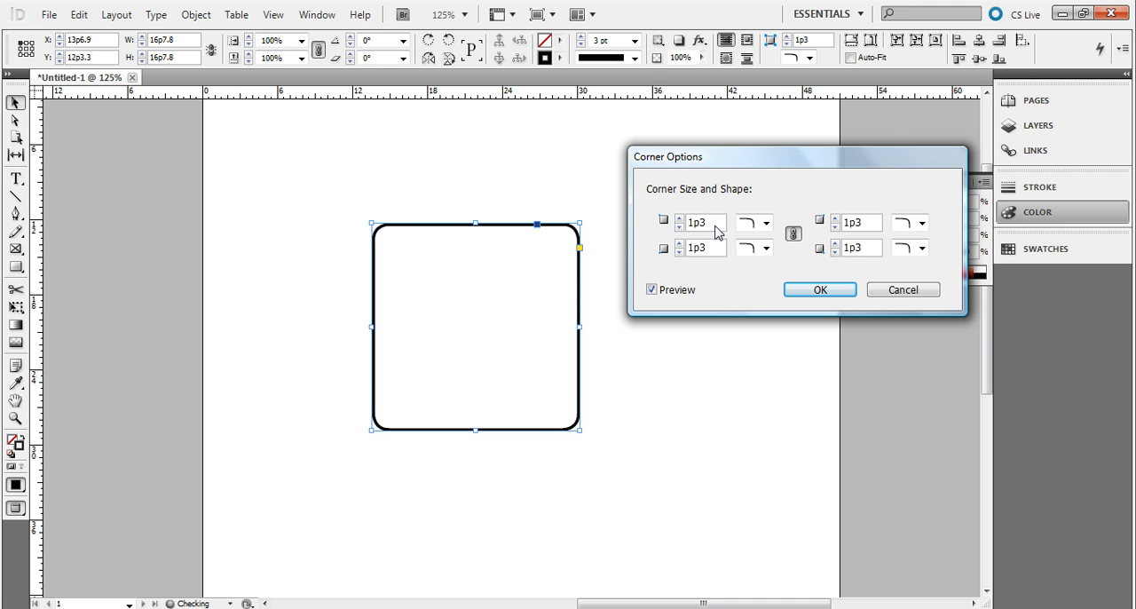
{"action": "type", "text": "8p0"}
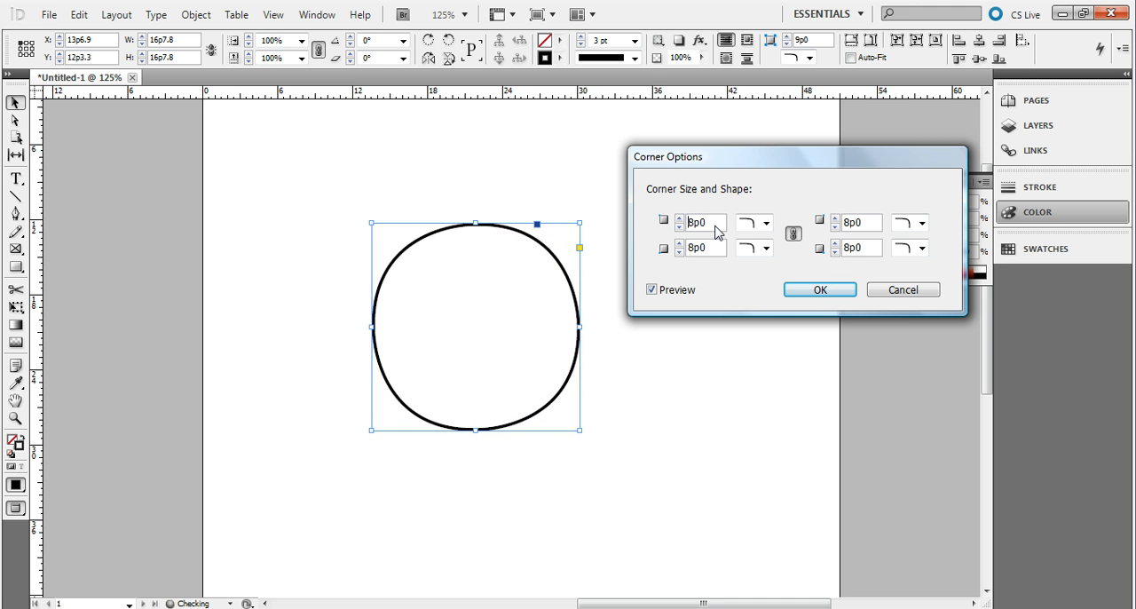
{"action": "type", "text": "3p0"}
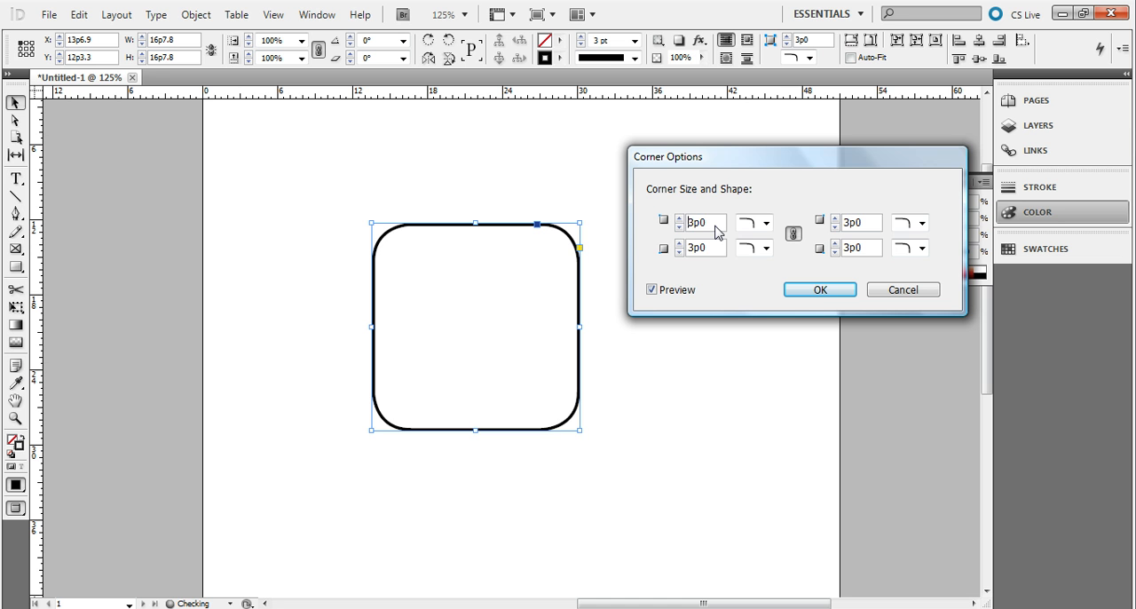
{"action": "left_click", "coordinate": [820, 289]}
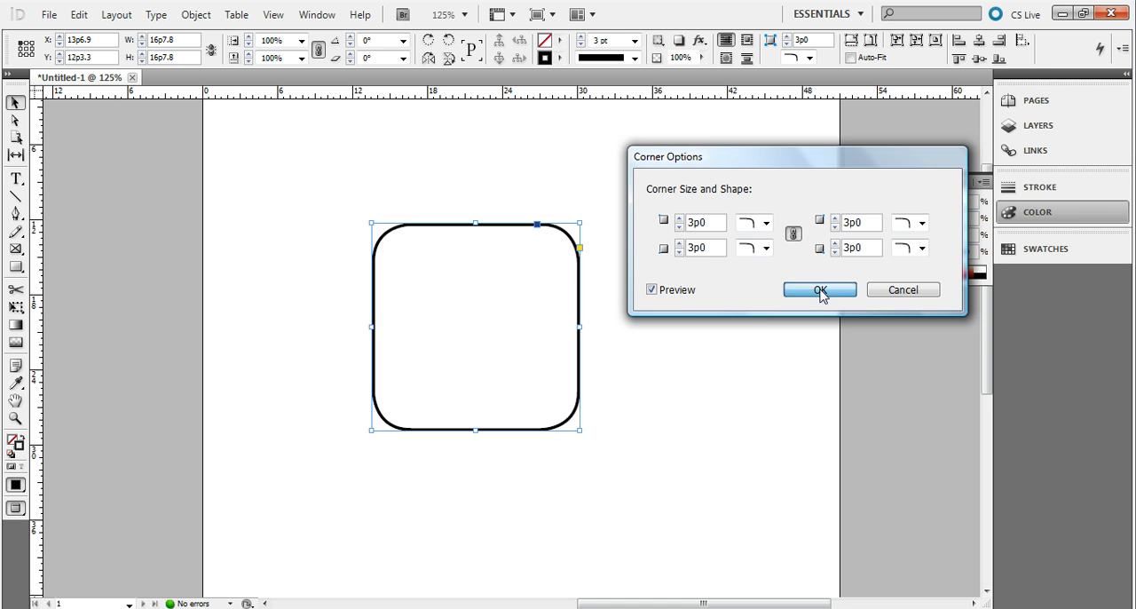
{"action": "left_click", "coordinate": [819, 289]}
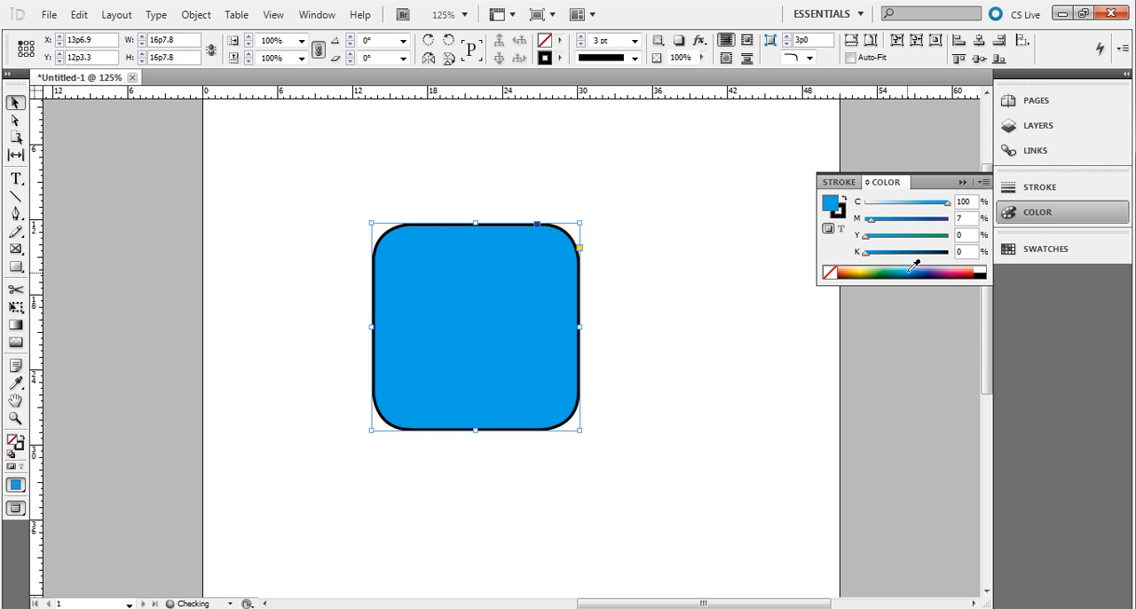
{"action": "left_click", "coordinate": [903, 272]}
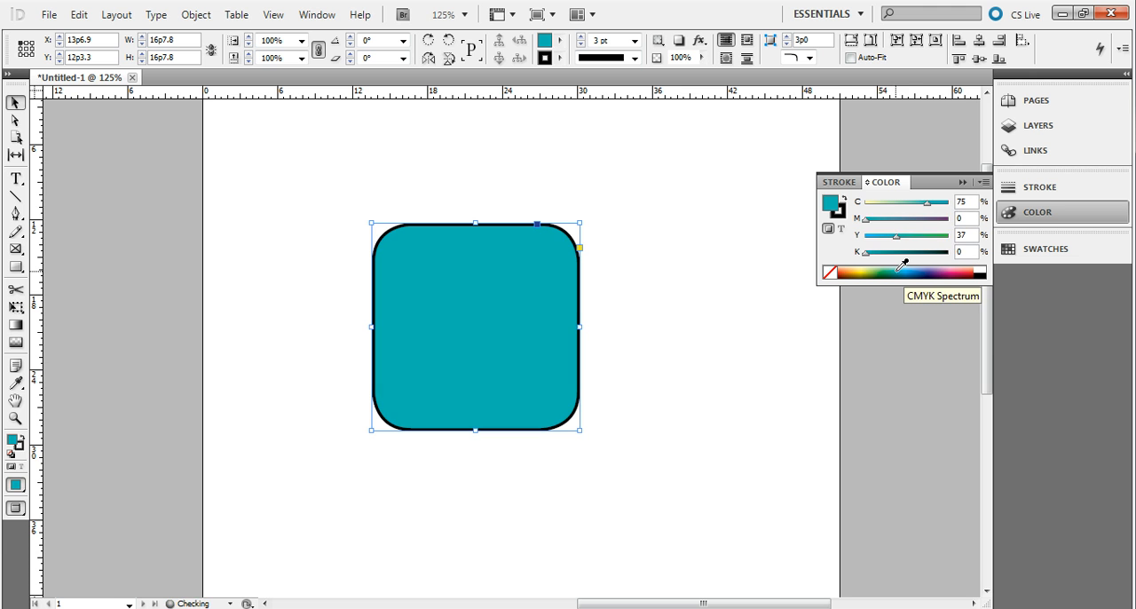
{"action": "mouse_move", "coordinate": [733, 344]}
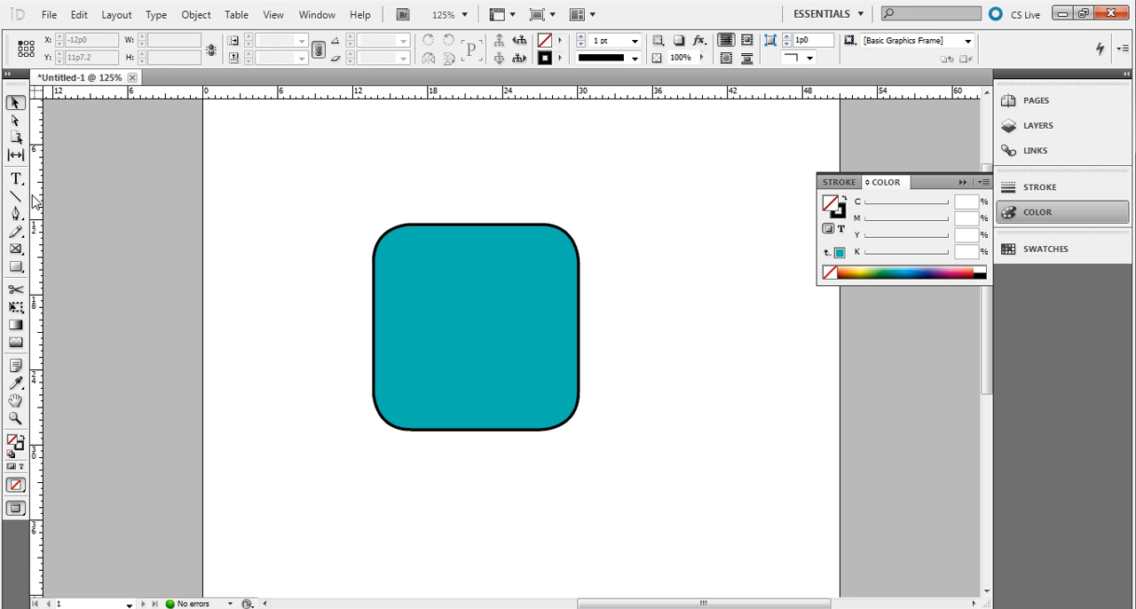
- Draw a text frame over the teal square holding a large black serif R
{"action": "left_click", "coordinate": [15, 178]}
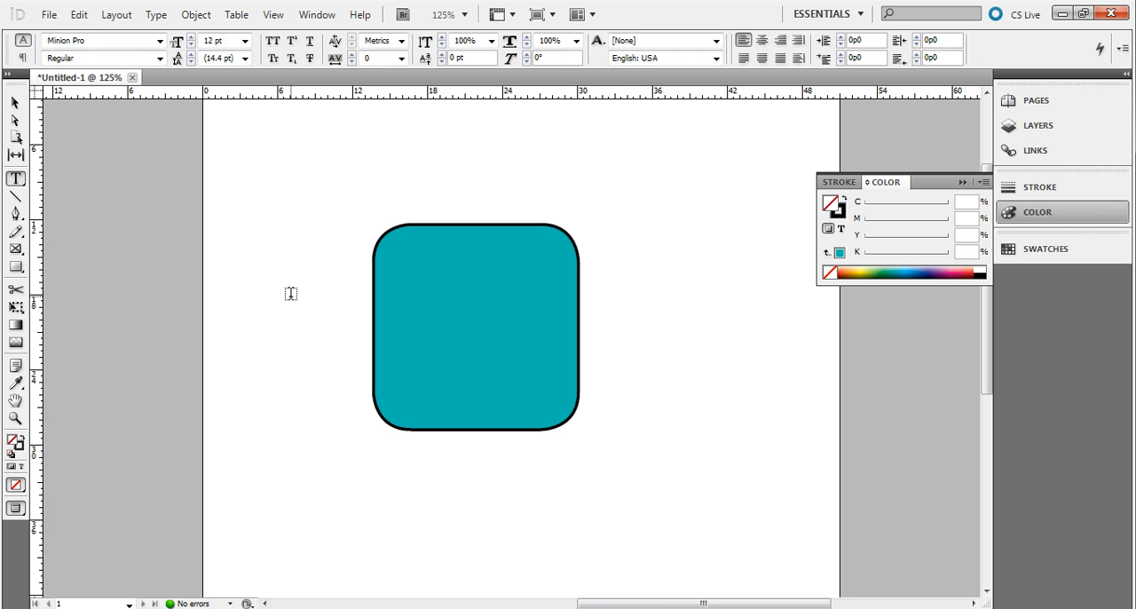
{"action": "left_click_drag", "start_coordinate": [210, 206], "coordinate": [346, 333]}
{"action": "type", "text": "R"}
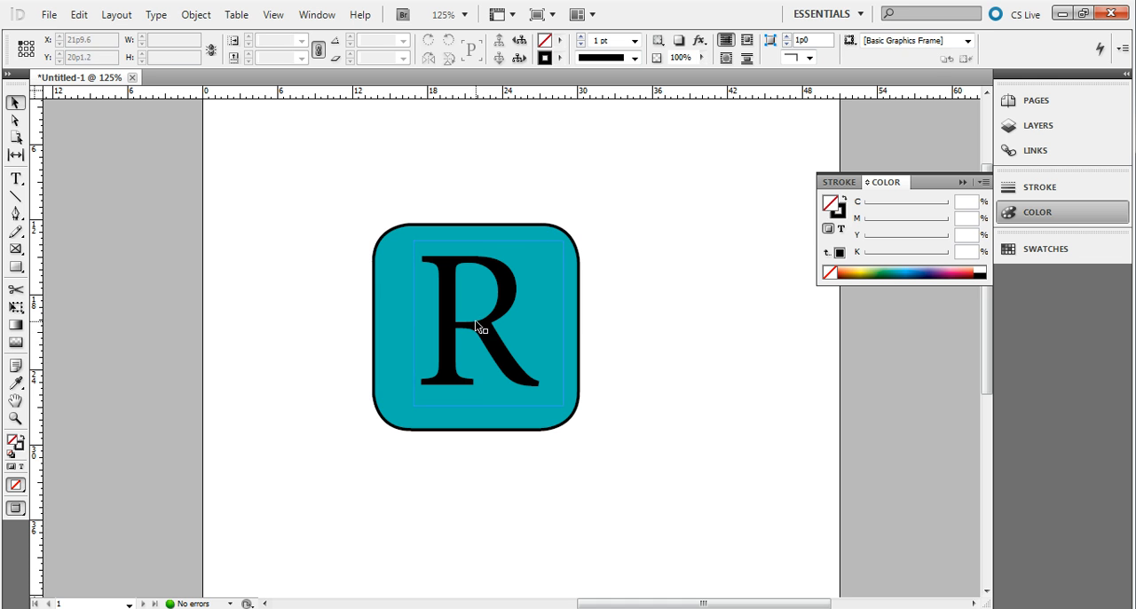
{"action": "left_click", "coordinate": [476, 326]}
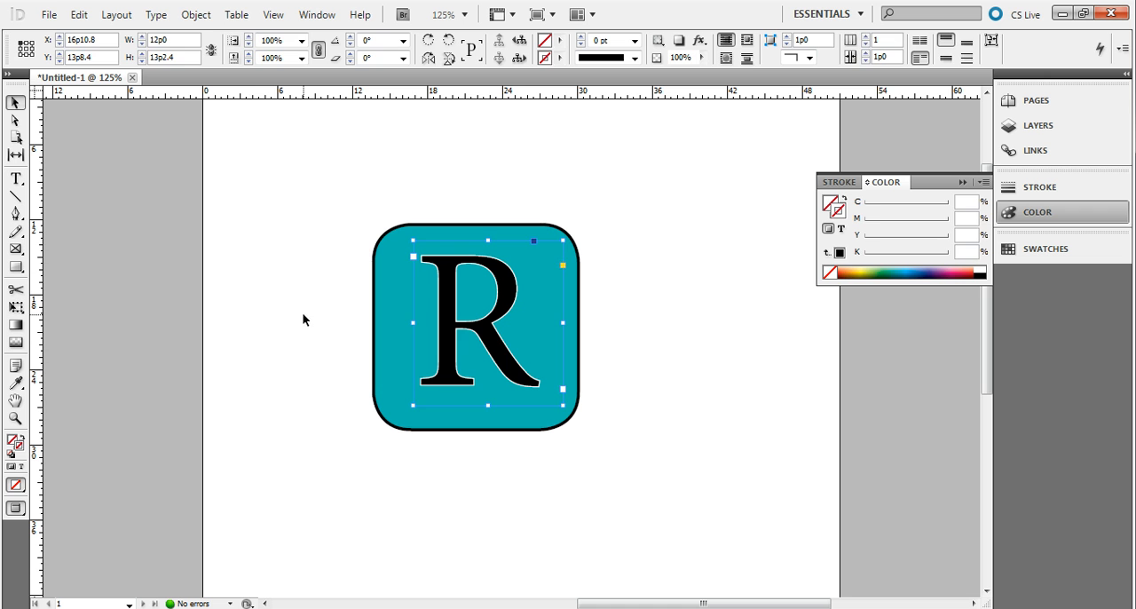
- Select the square and the R frame together and group them via Edit > Undo Ungroup
{"action": "left_click", "coordinate": [480, 342]}
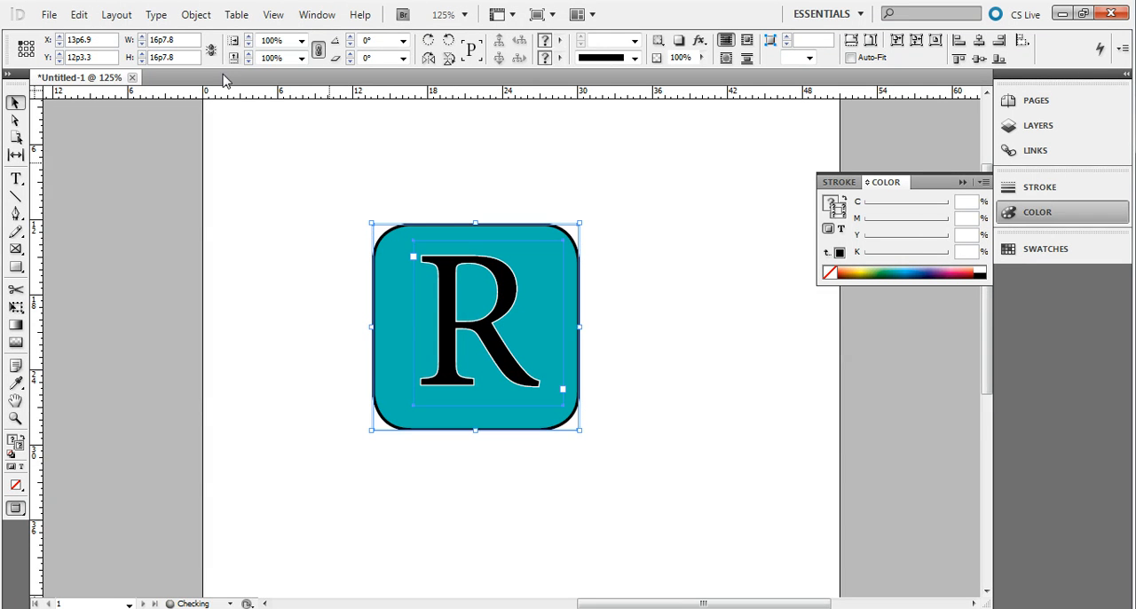
{"action": "left_click", "coordinate": [79, 14]}
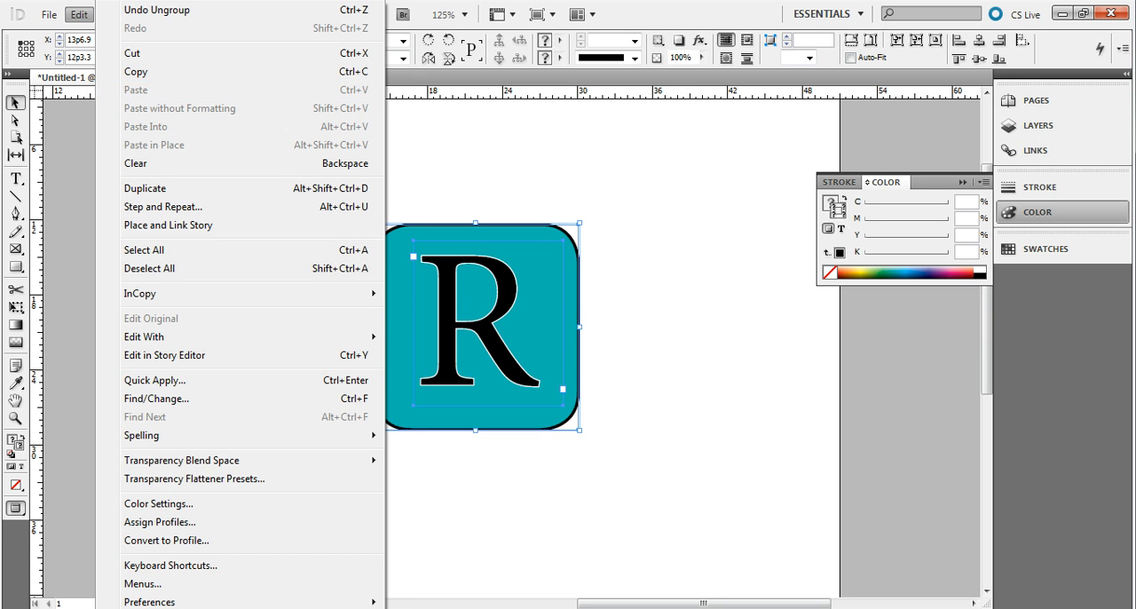
{"action": "left_click", "coordinate": [196, 14]}
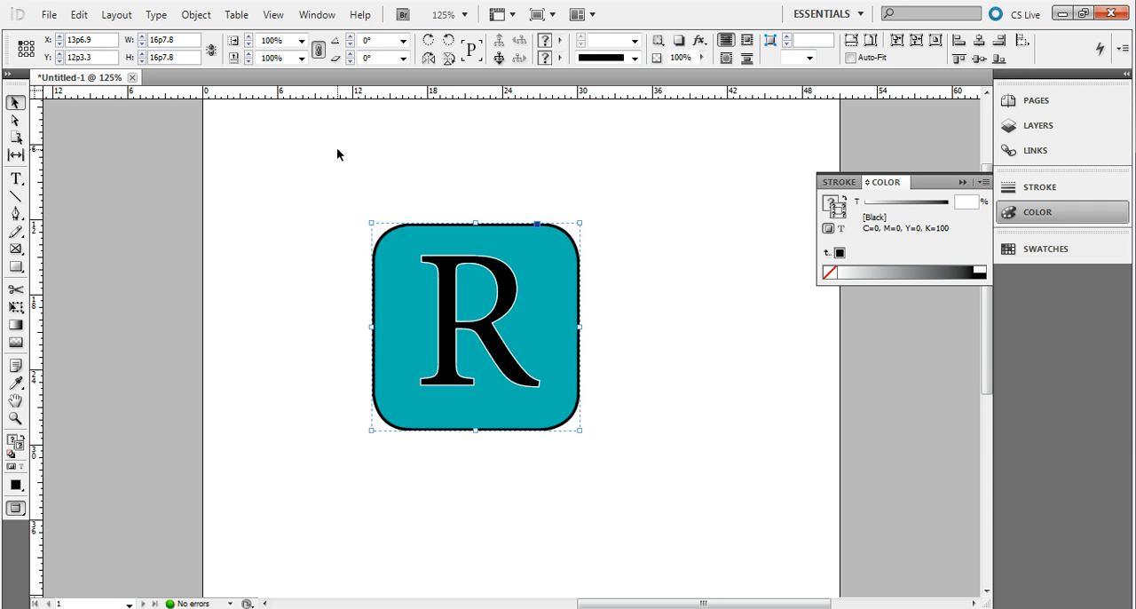
{"action": "left_click", "coordinate": [195, 14]}
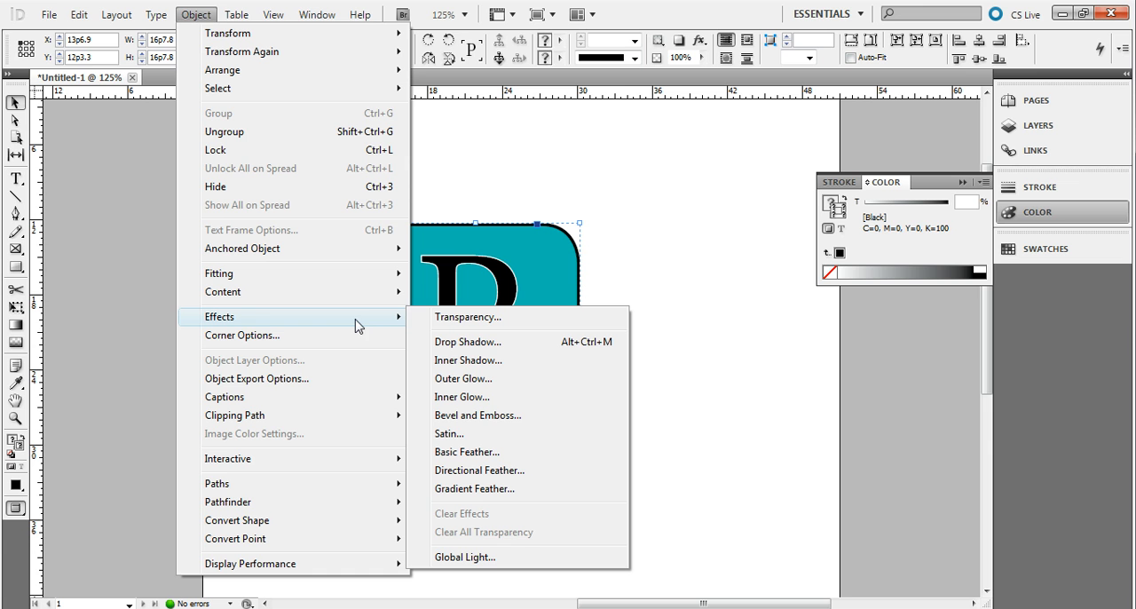
{"action": "mouse_move", "coordinate": [494, 441]}
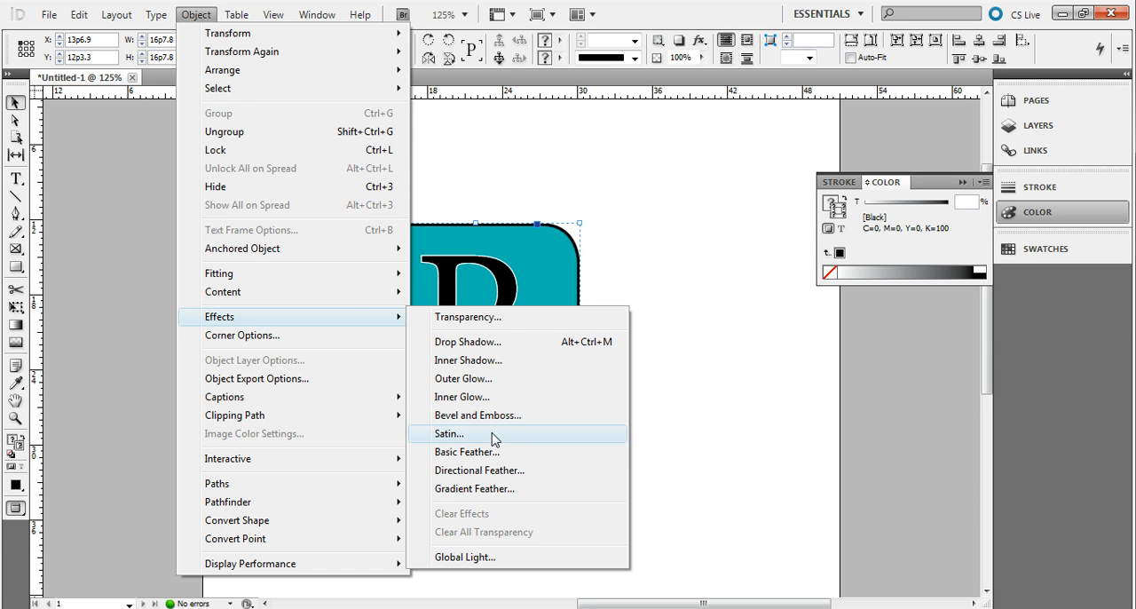
- Preview Bevel and Emboss on the group at size 18p0, angle 94° and altitude 15°
{"action": "left_click", "coordinate": [449, 434]}
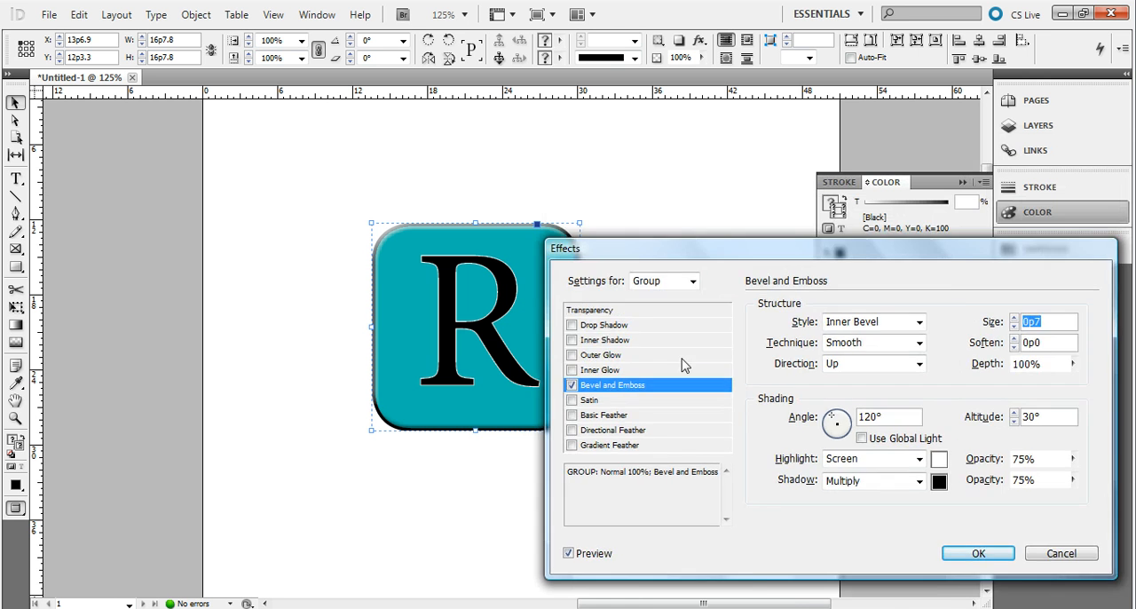
{"action": "left_click_drag", "start_coordinate": [565, 248], "coordinate": [600, 194]}
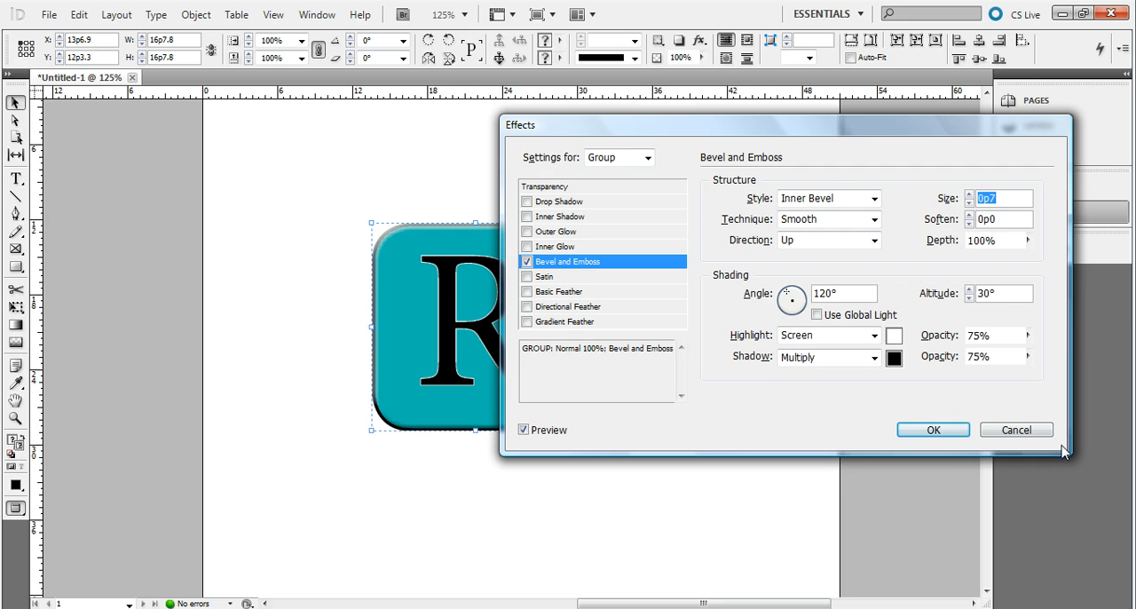
{"action": "mouse_move", "coordinate": [820, 144]}
{"action": "type", "text": "7p0"}
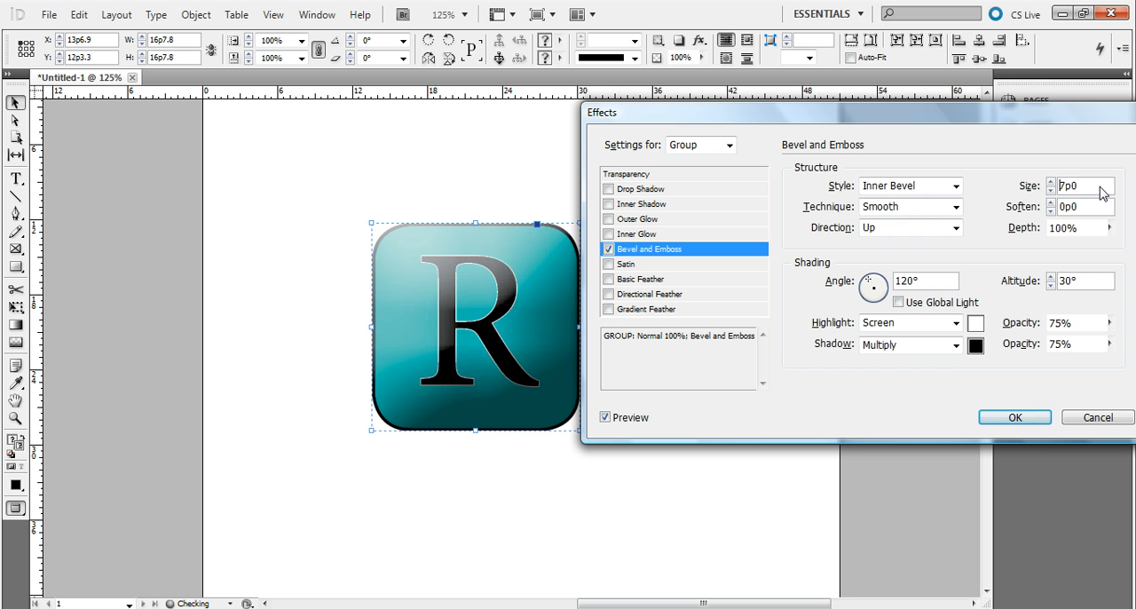
{"action": "left_click", "coordinate": [1050, 182]}
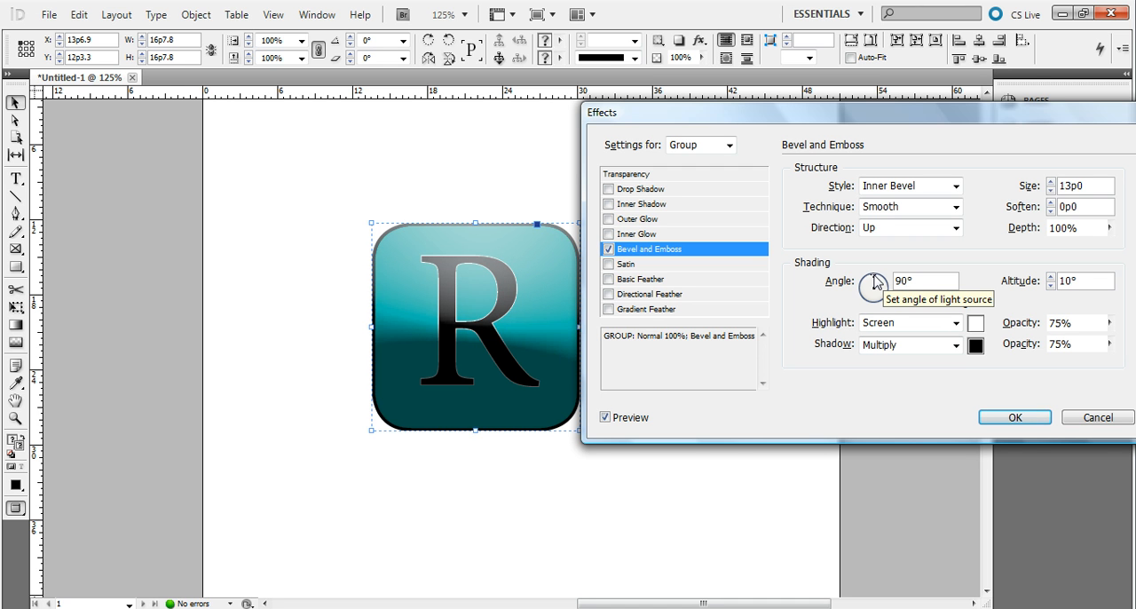
{"action": "left_click_drag", "start_coordinate": [874, 286], "coordinate": [875, 282]}
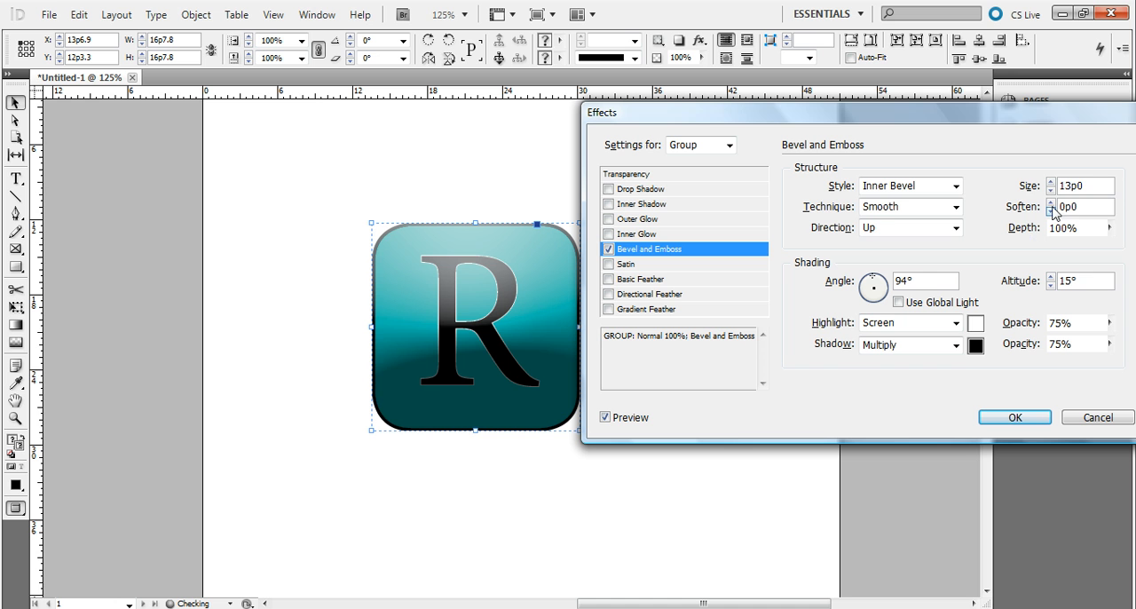
{"action": "left_click", "coordinate": [1051, 182]}
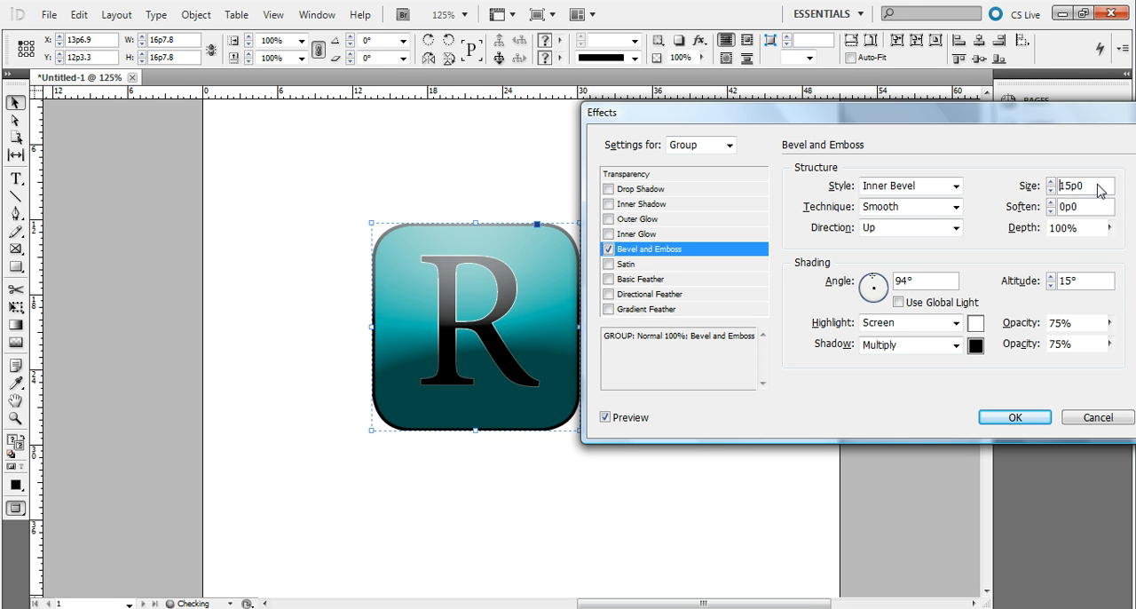
{"action": "left_click", "coordinate": [1052, 190]}
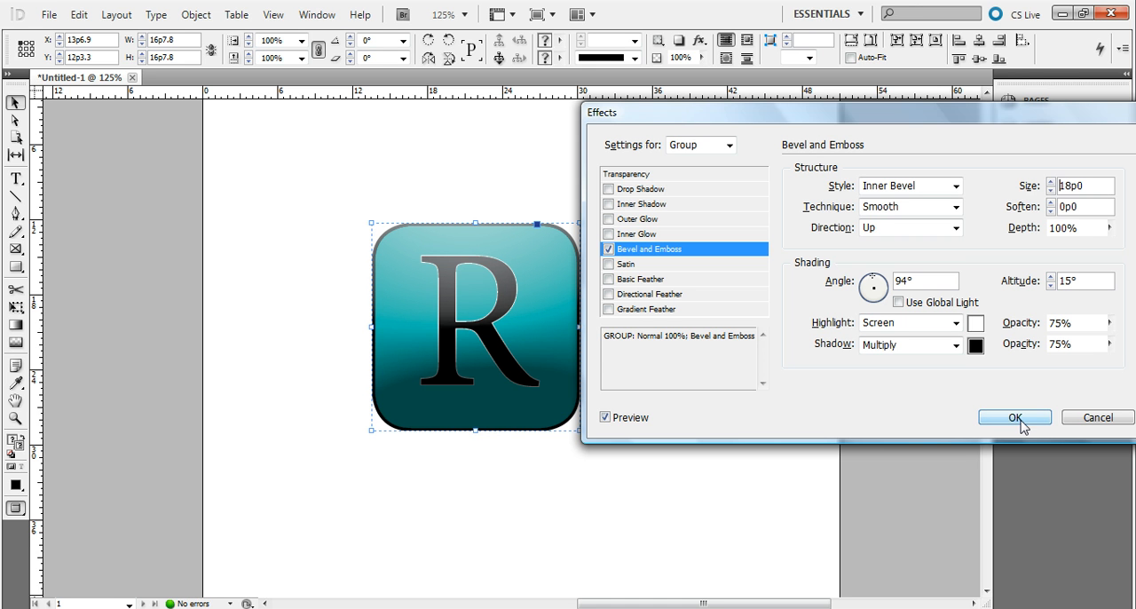
- Confirm the bevel effect and reselect the finished logo group
{"action": "left_click", "coordinate": [1015, 417]}
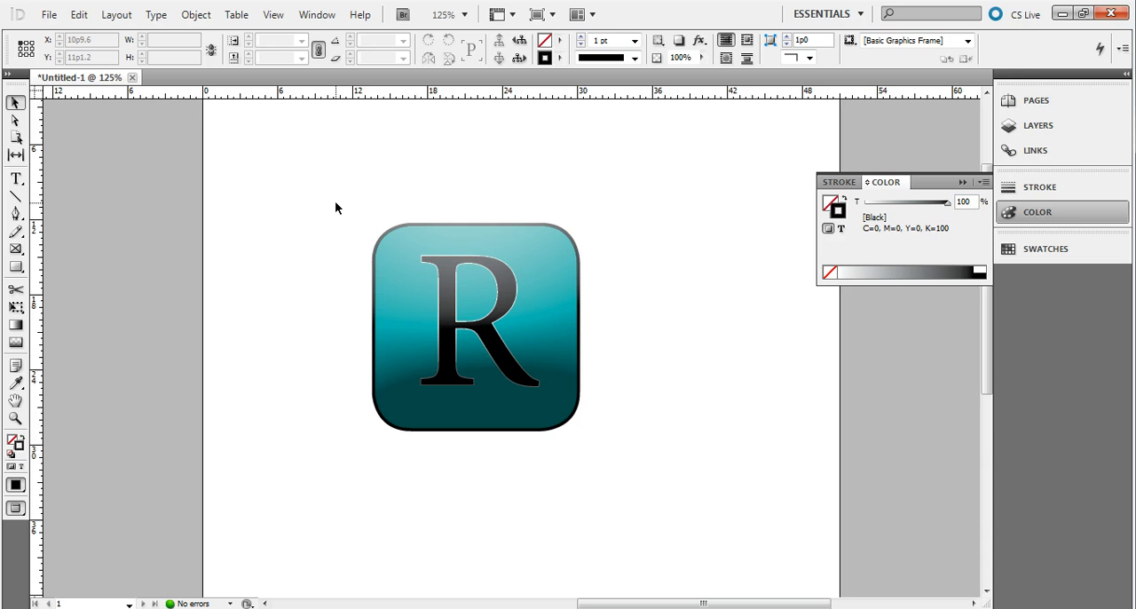
{"action": "left_click", "coordinate": [475, 327]}
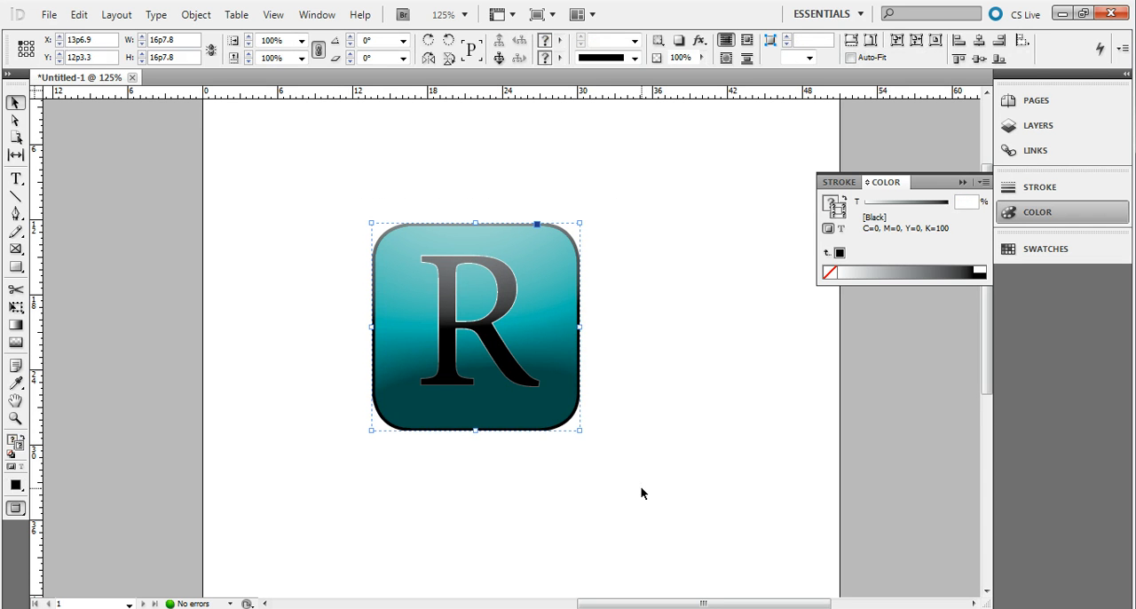
{"action": "mouse_move", "coordinate": [544, 428]}
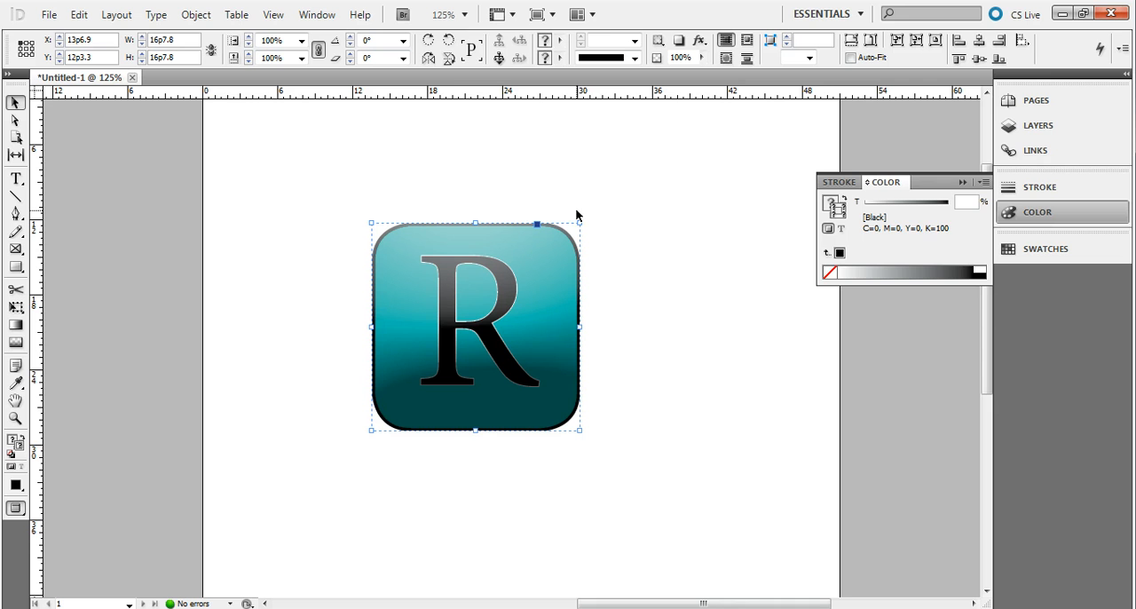
{"action": "mouse_move", "coordinate": [537, 212]}
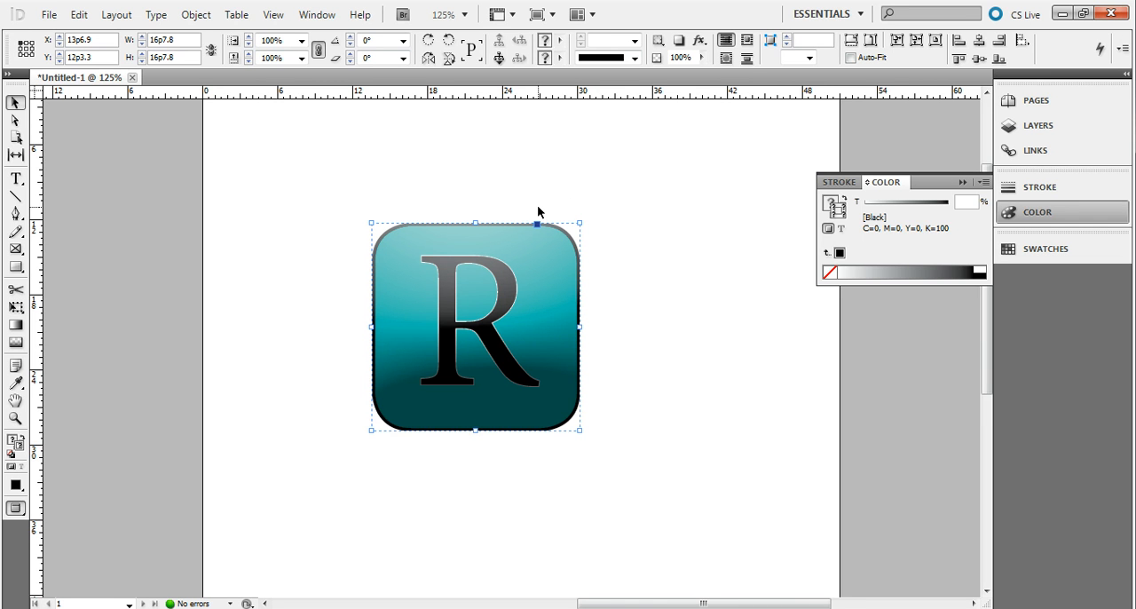
{"action": "mouse_move", "coordinate": [402, 423]}
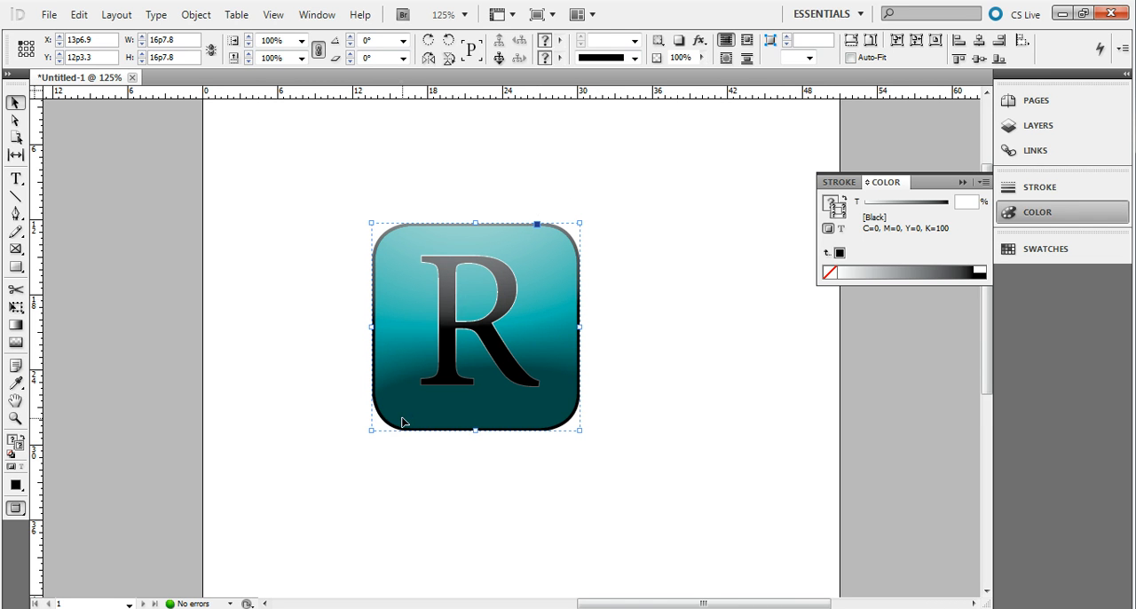
{"action": "mouse_move", "coordinate": [435, 306]}
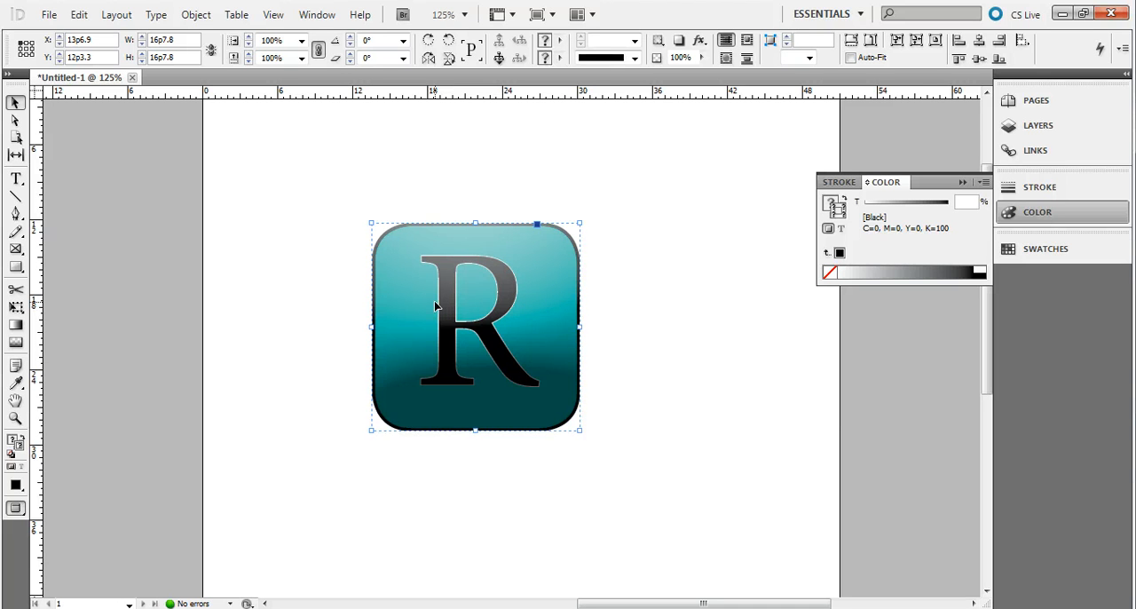
{"action": "mouse_move", "coordinate": [508, 118]}
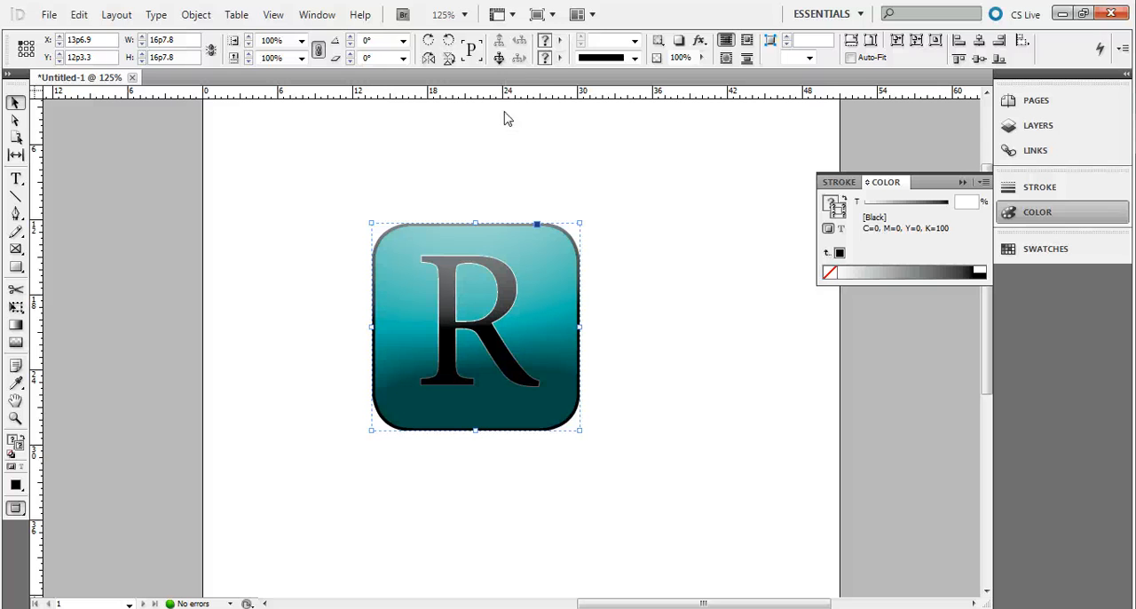